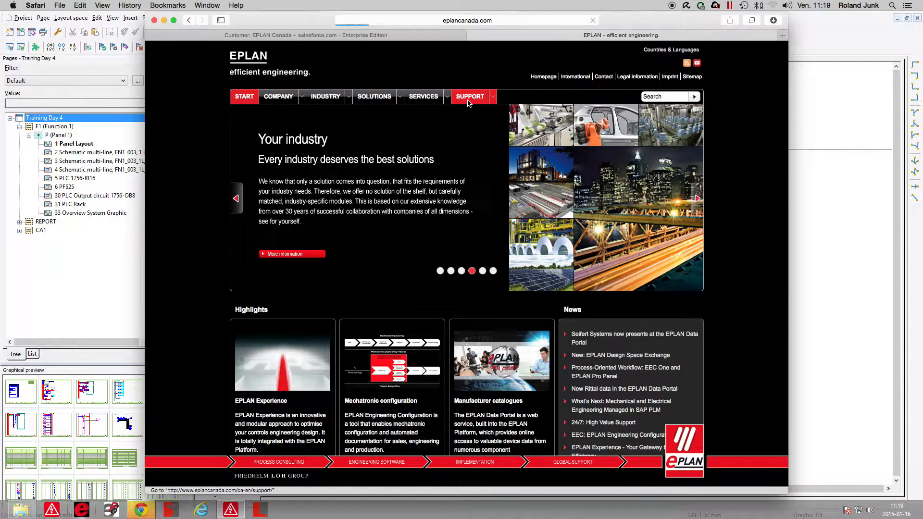
Reach the EPLAN Solution Center login page via eplancanada.com Support and focus the Username field
click(470, 96)
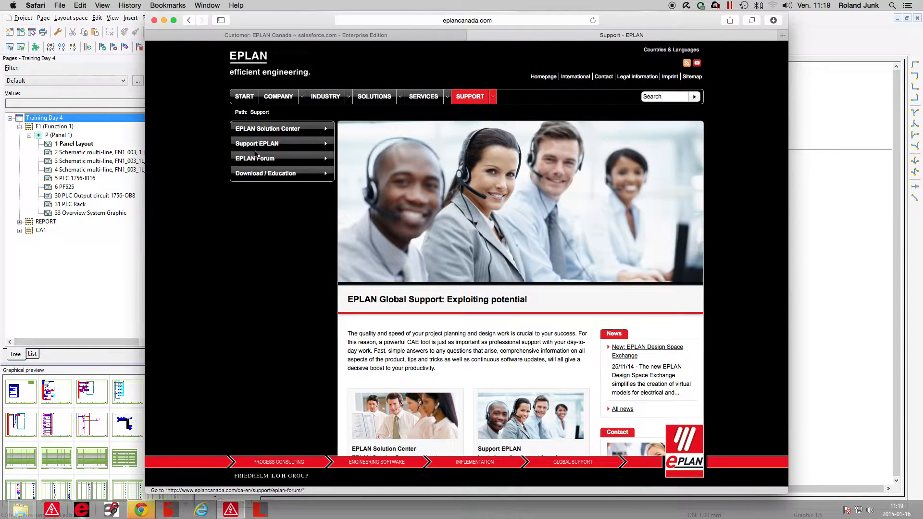
click(267, 128)
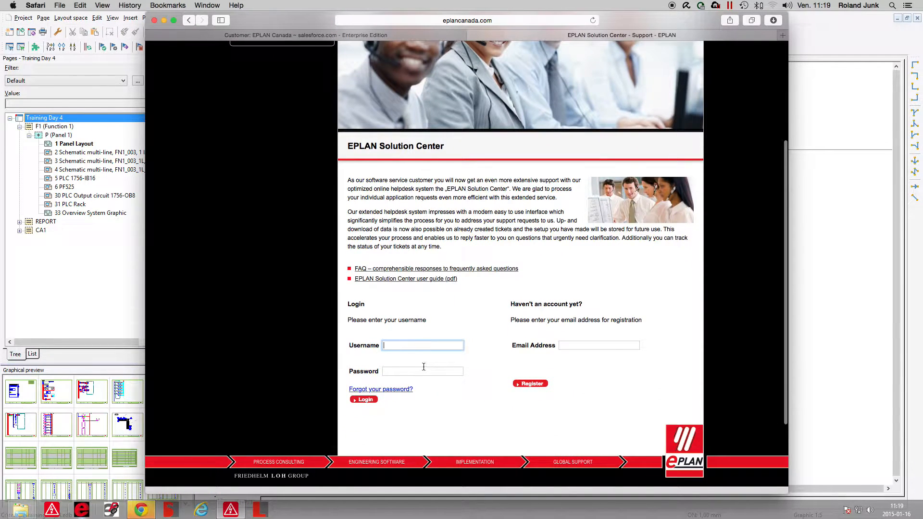
click(422, 371)
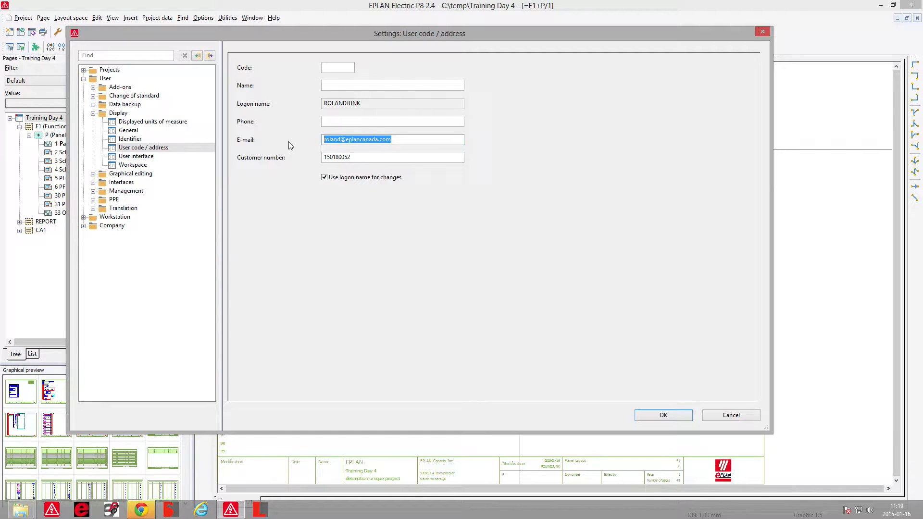
Review the user's e-mail and customer number under User code / address and confirm with OK
click(392, 157)
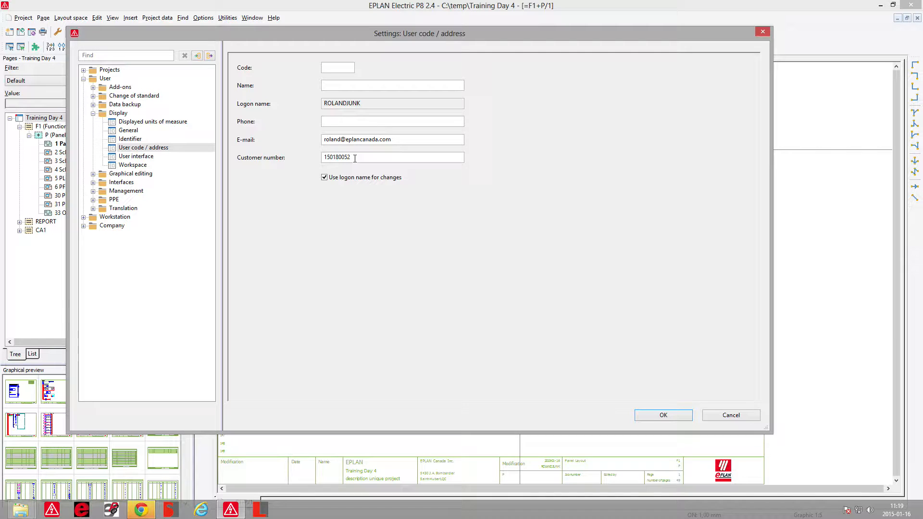
click(662, 415)
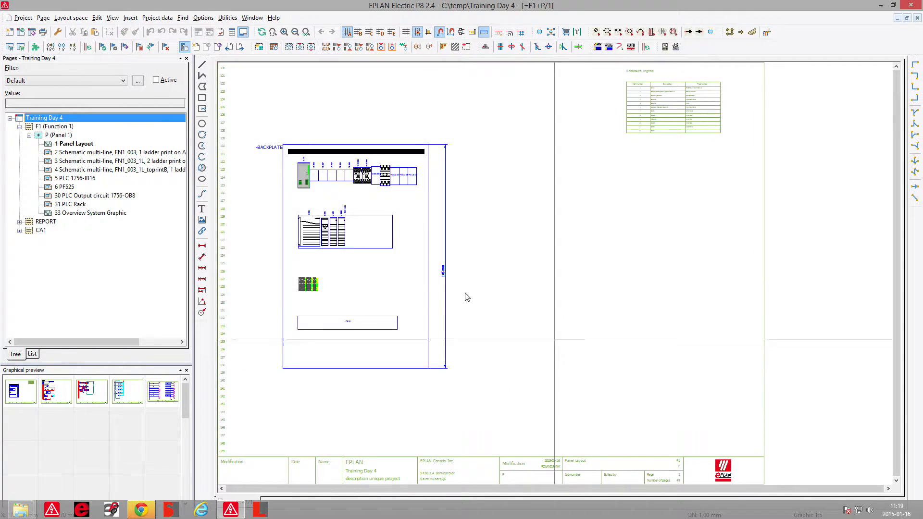
Create an EPLAN support request from Help and agree to transfer the e-mail, dongle, version and log files
click(273, 18)
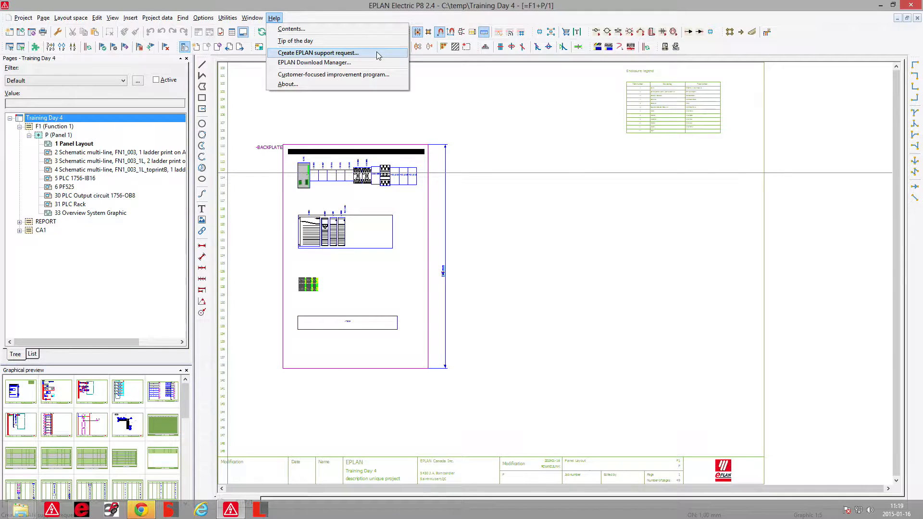
click(317, 52)
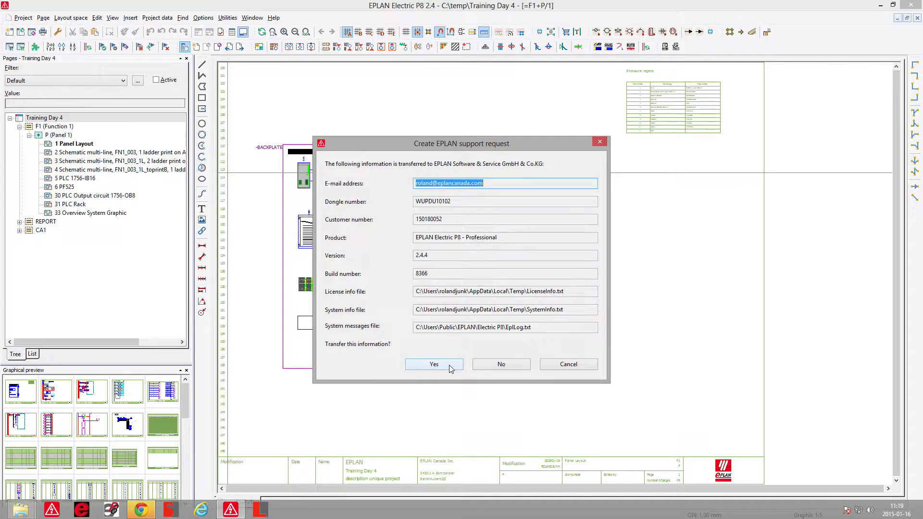
click(433, 363)
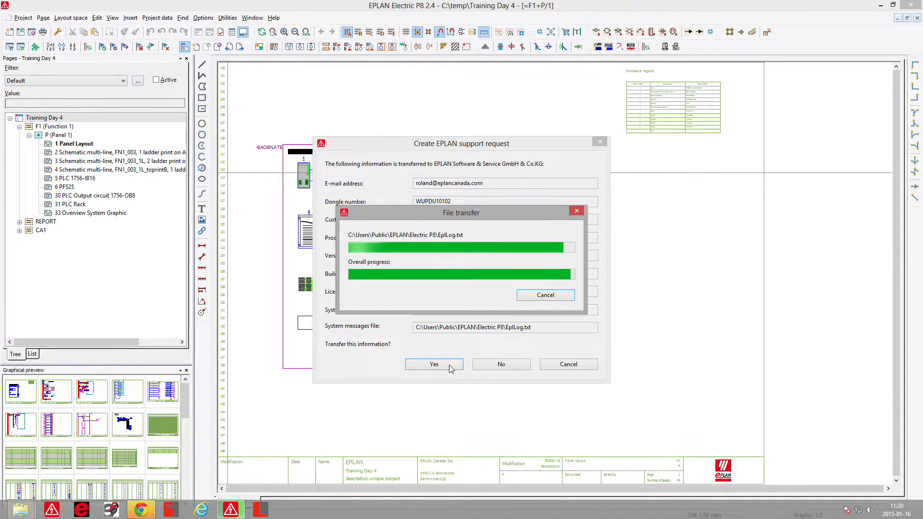
click(434, 364)
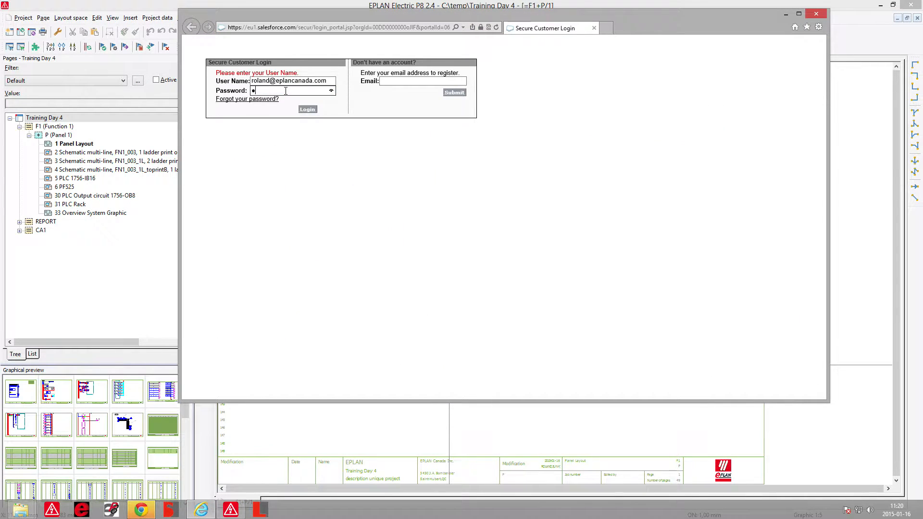
Sign in on the Secure Customer Login page with the account password
text(password)
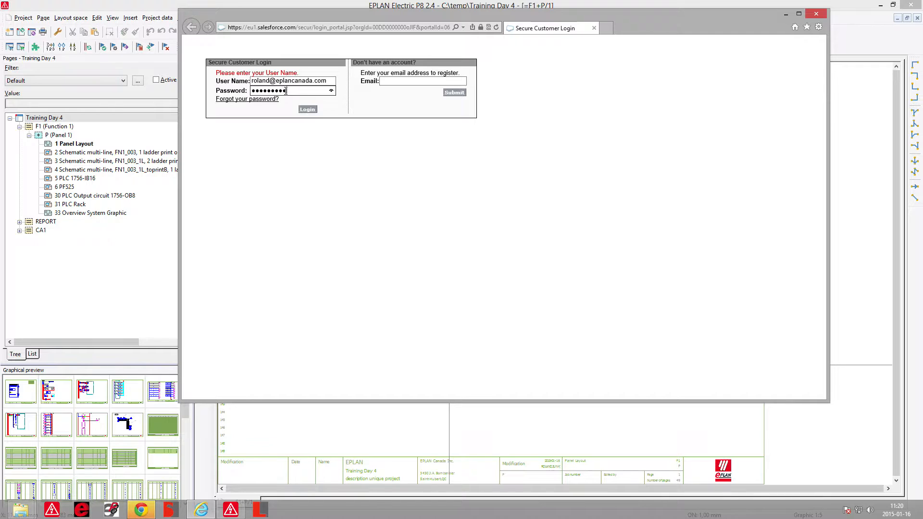
click(307, 108)
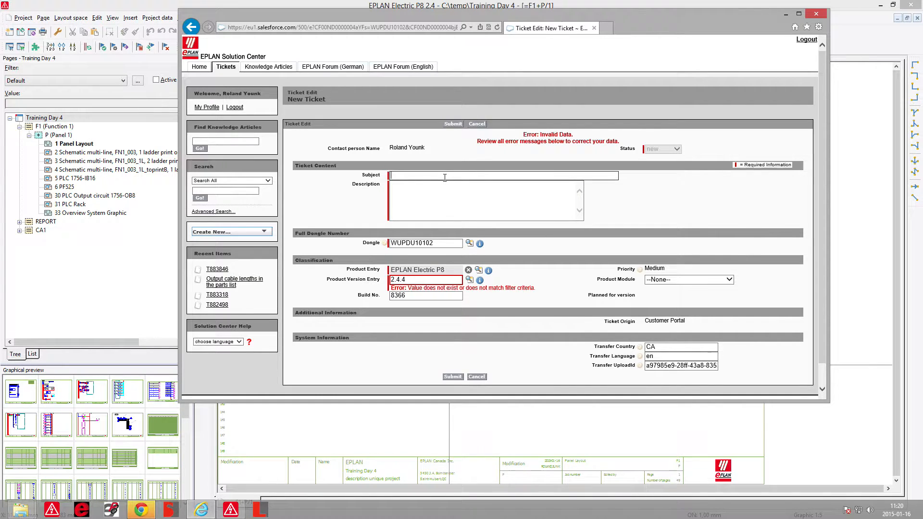
Submit a new ticket with subject 'forms editing excel' asking how to get a BOM exported to Excel
text(forms editing)
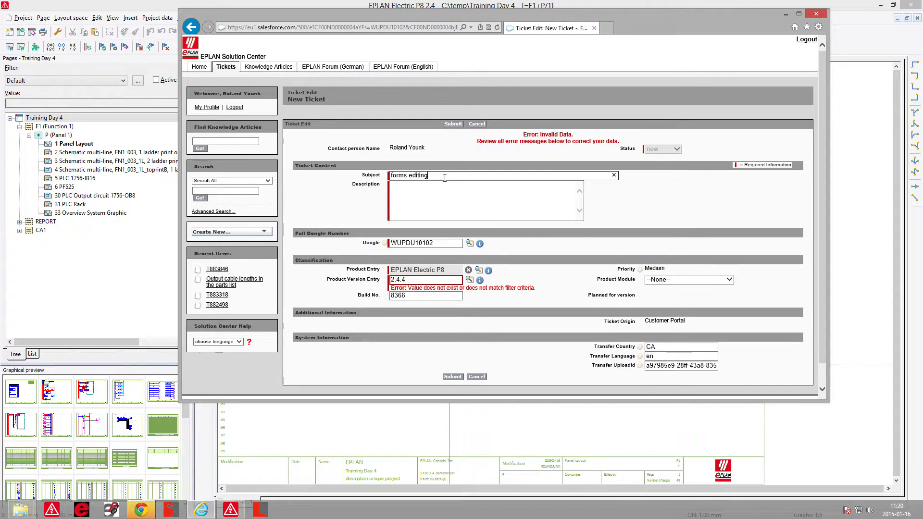
text(excel)
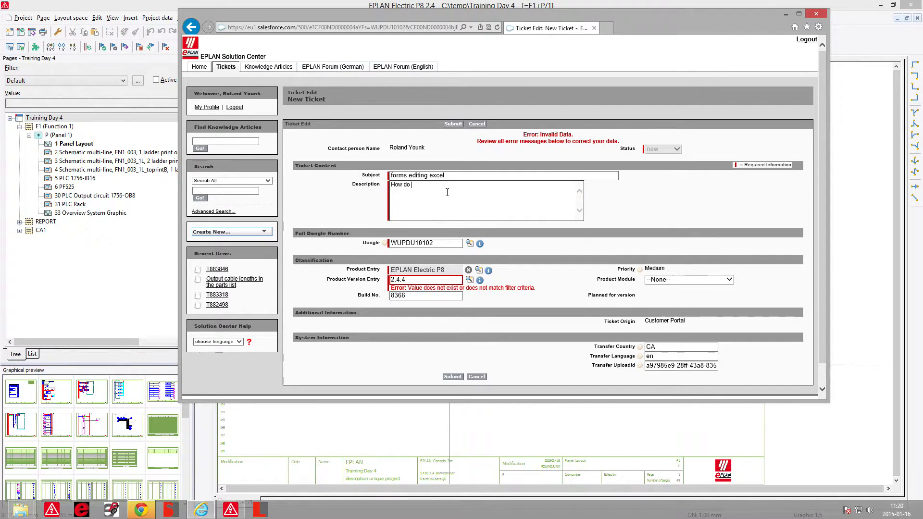
text(I get)
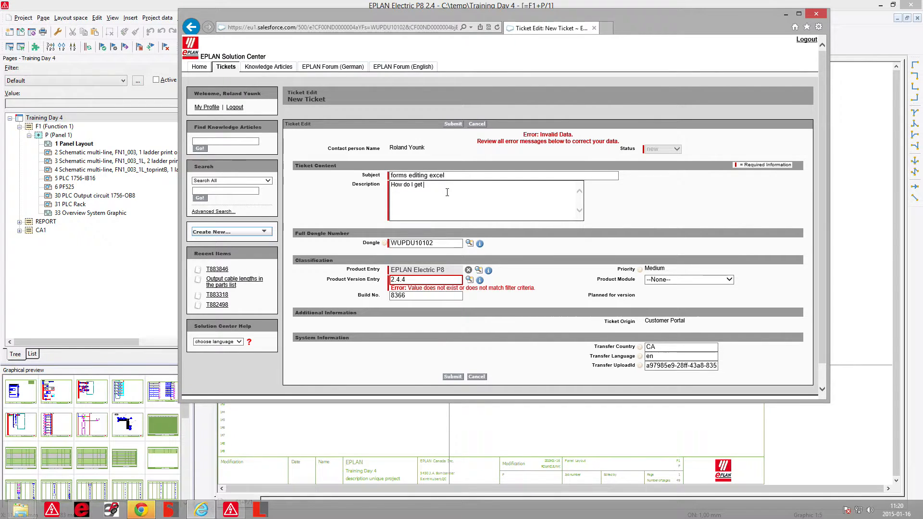
text(a BOM in)
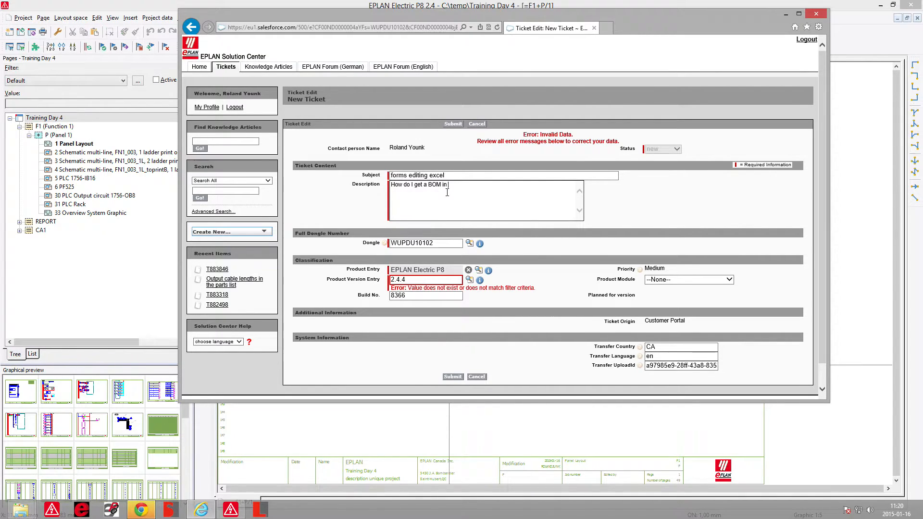
text(Excel expo)
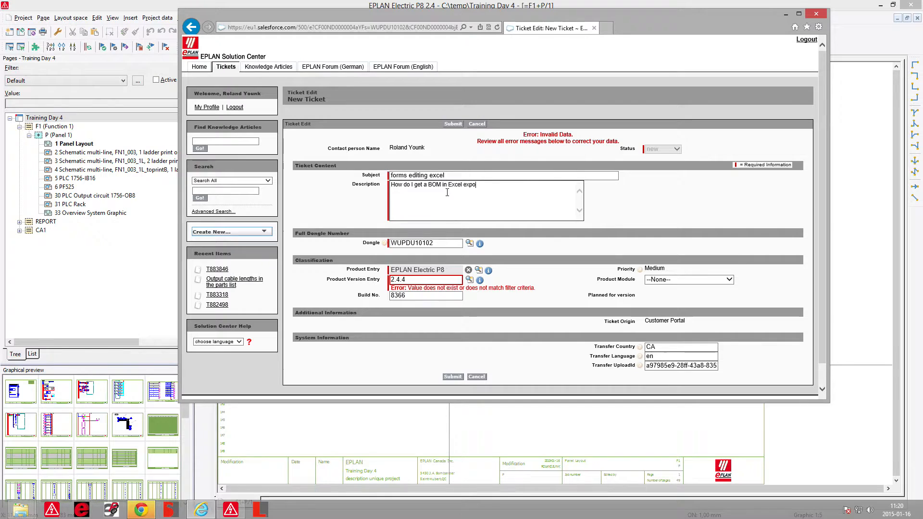
text(rt)
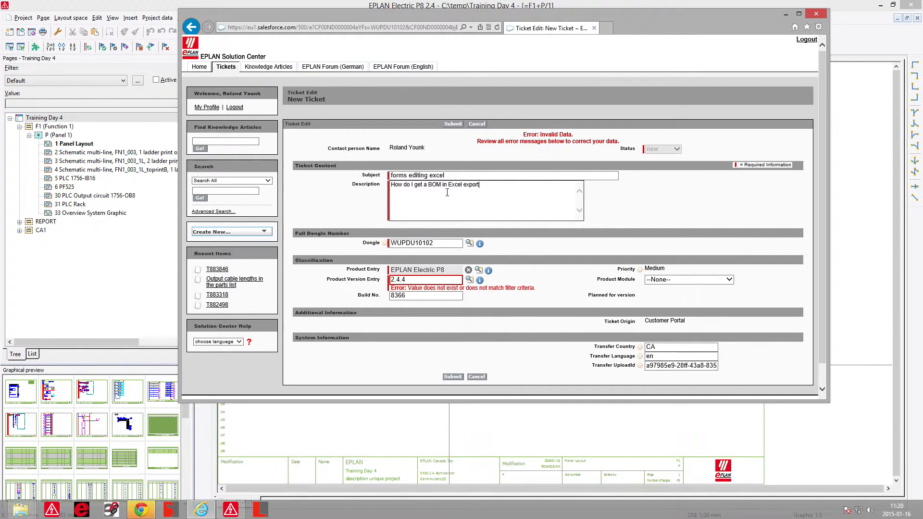
text(ed^)
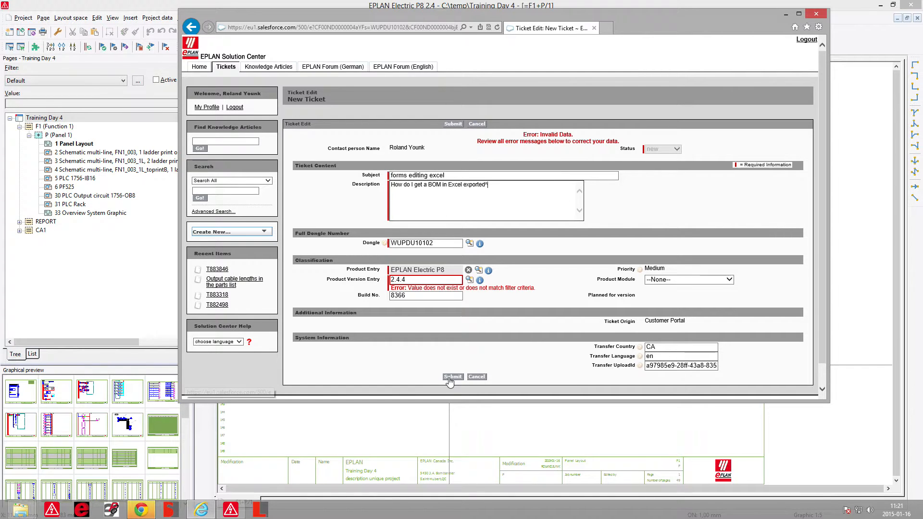
click(452, 377)
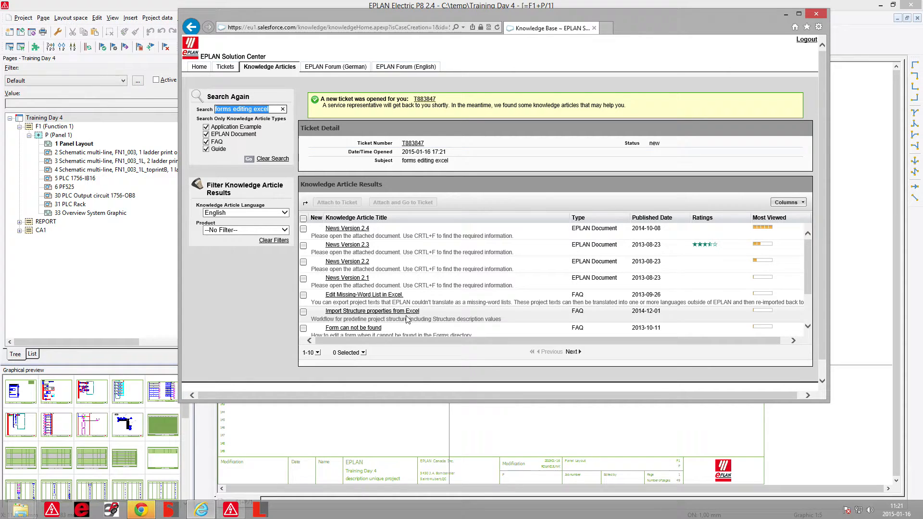
scroll(down, 3)
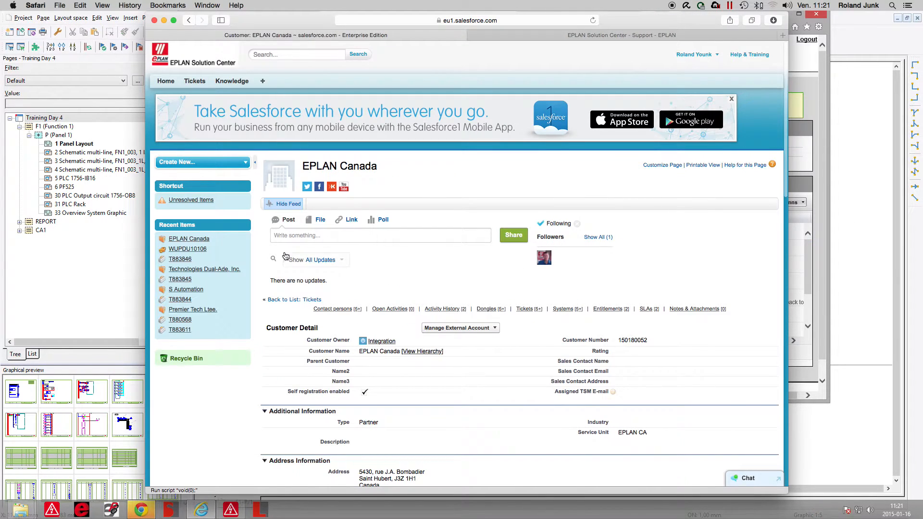
click(194, 81)
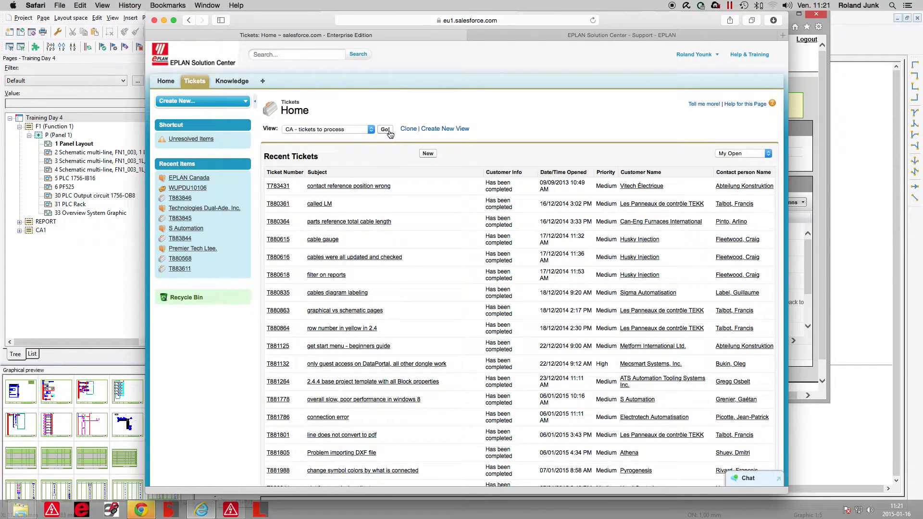
click(384, 129)
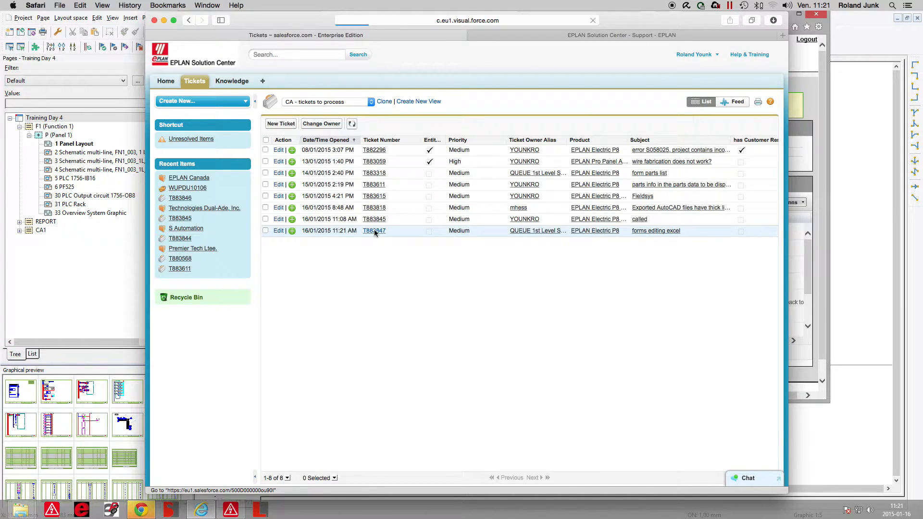
click(374, 230)
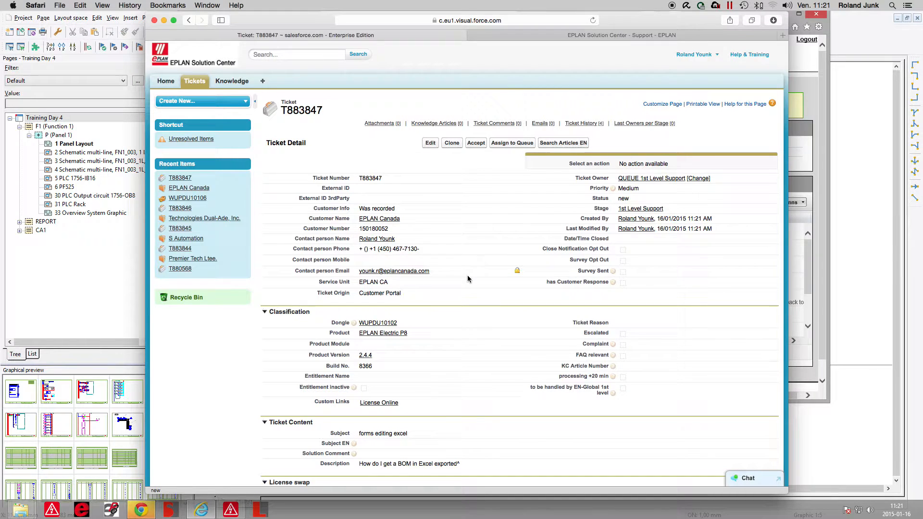
scroll(down, 3)
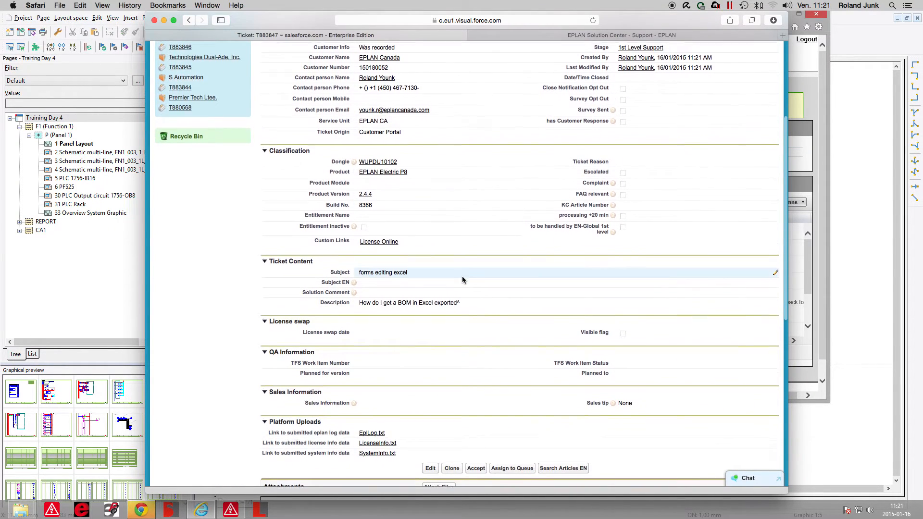
scroll(down, 3)
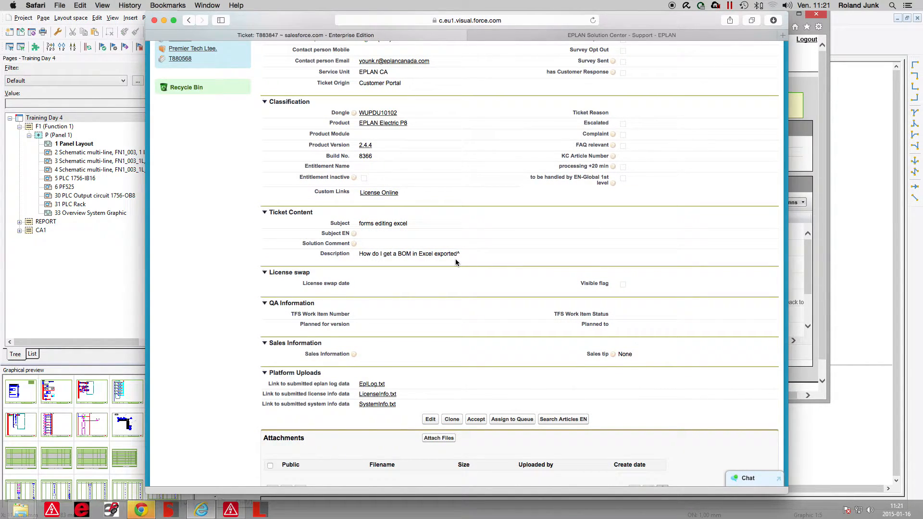
mouse_move(408, 314)
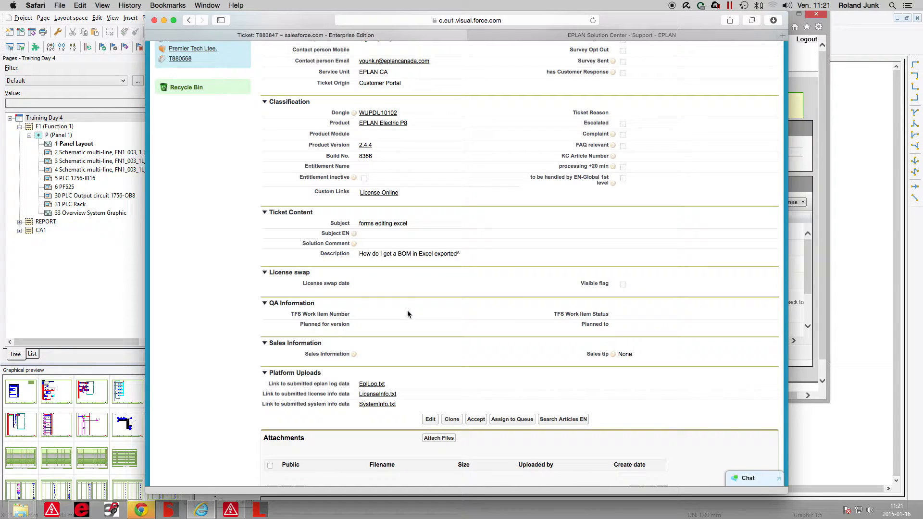
scroll(down, 3)
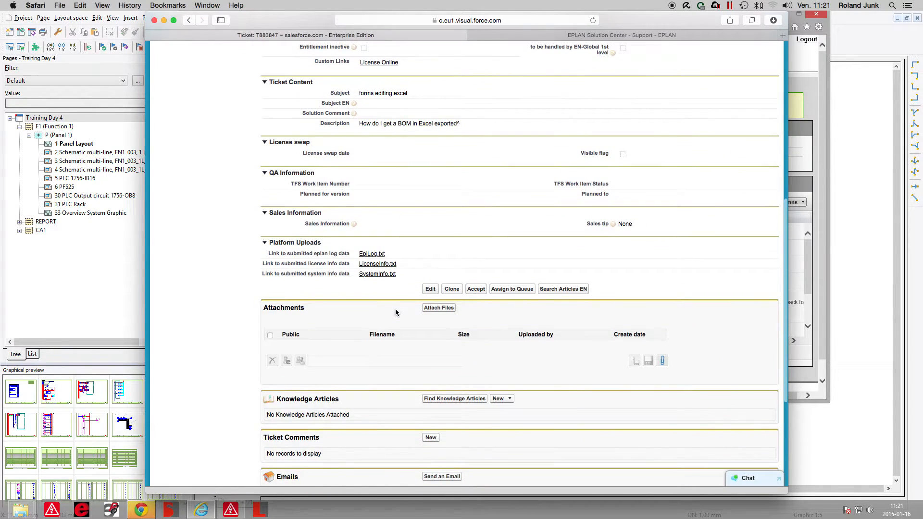
click(430, 438)
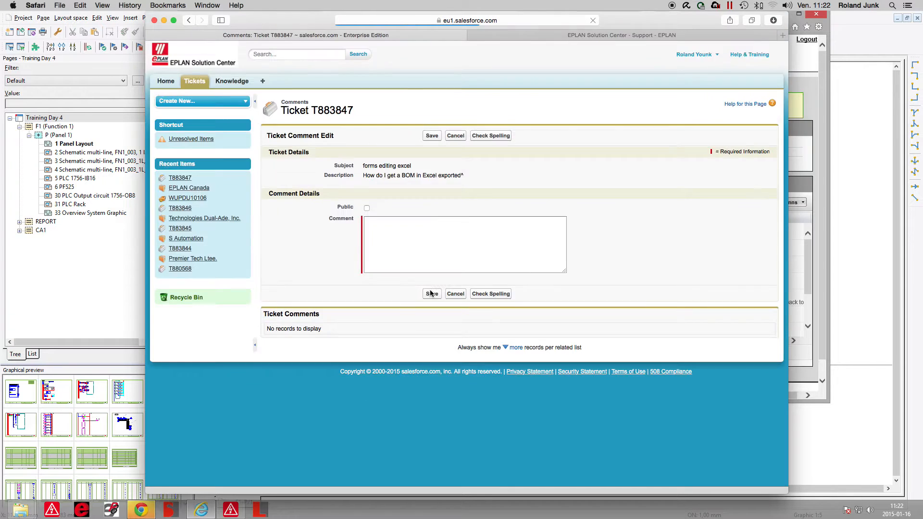
Save a public comment advising Utility Labelling instead of the form report to export an Excel file, with details in the attached document
click(366, 207)
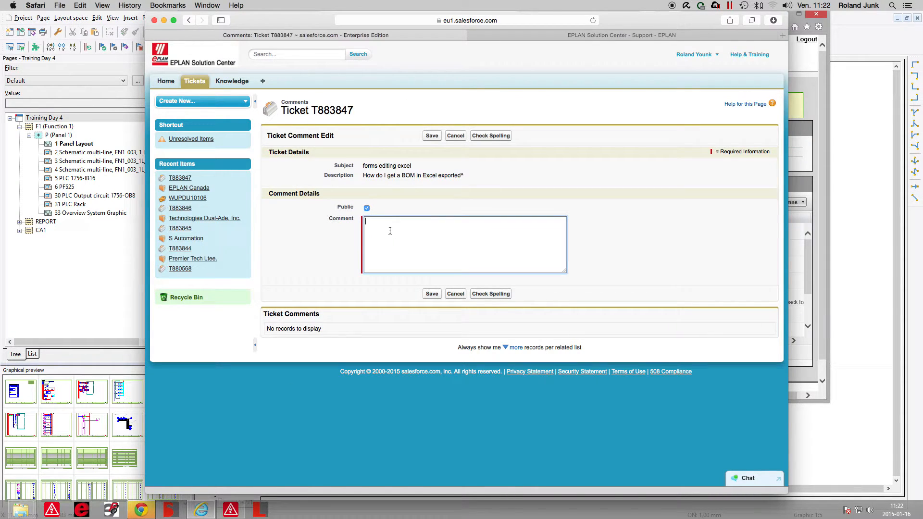
text(U)
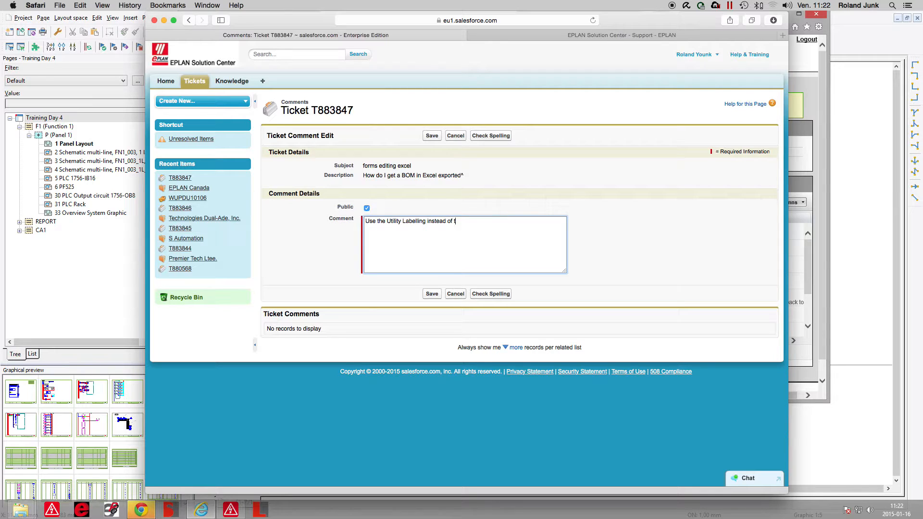
text(he form report. This will allow)
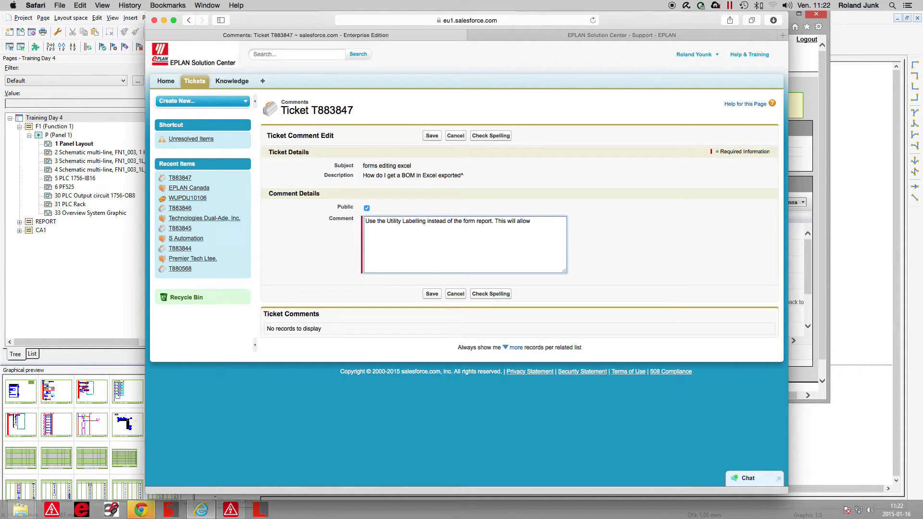
text(the summary)
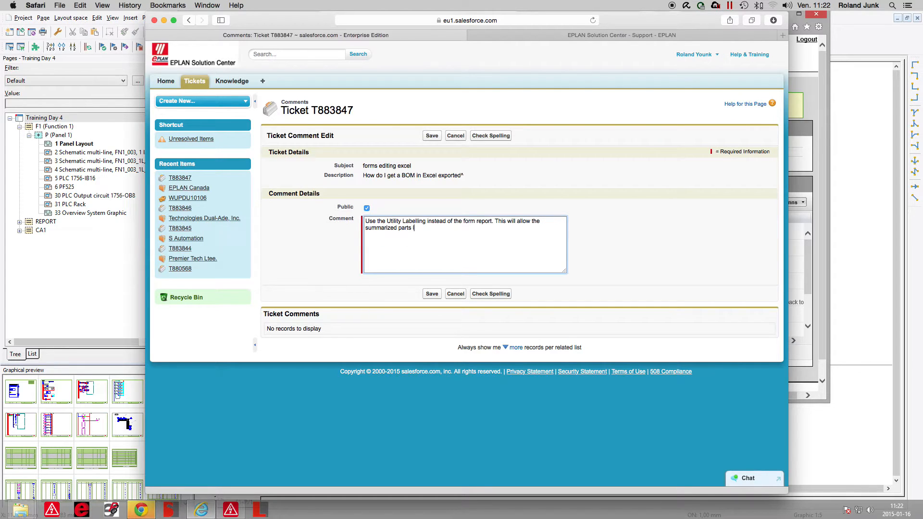
text(ist to export)
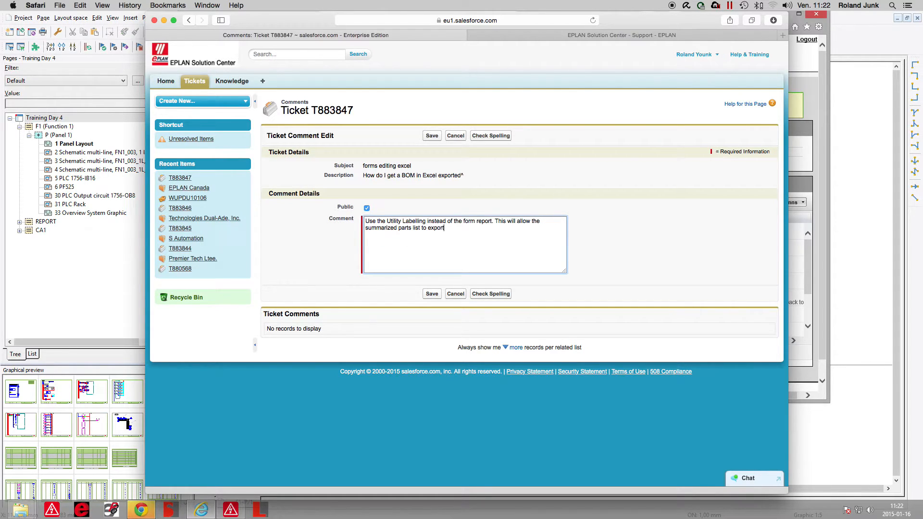
text(an Excel)
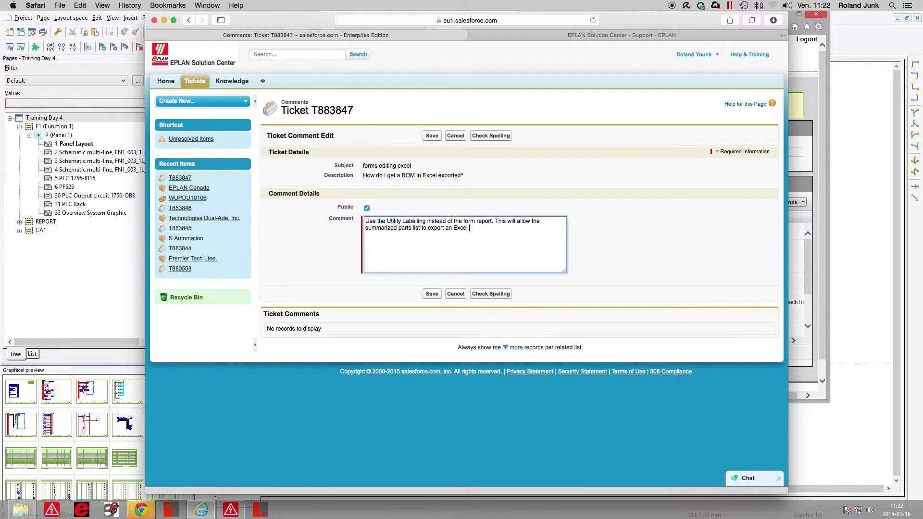
text(file see s)
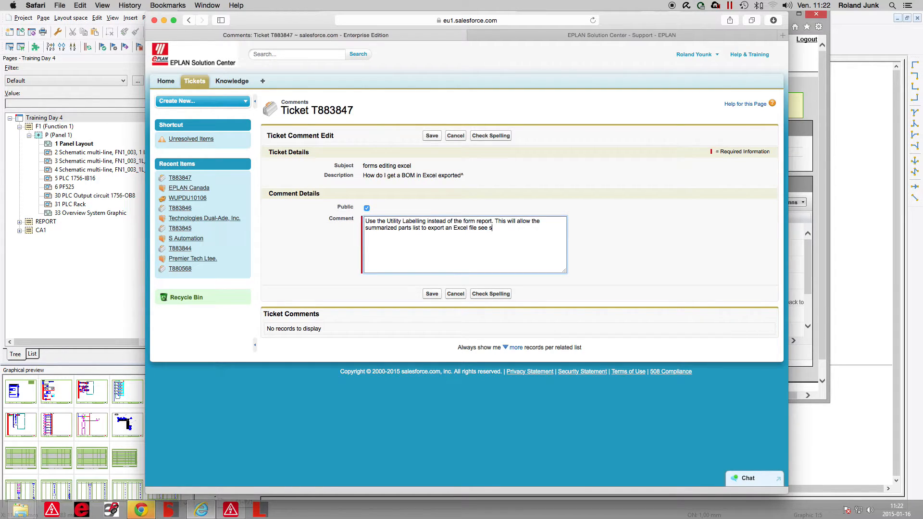
text(details in the)
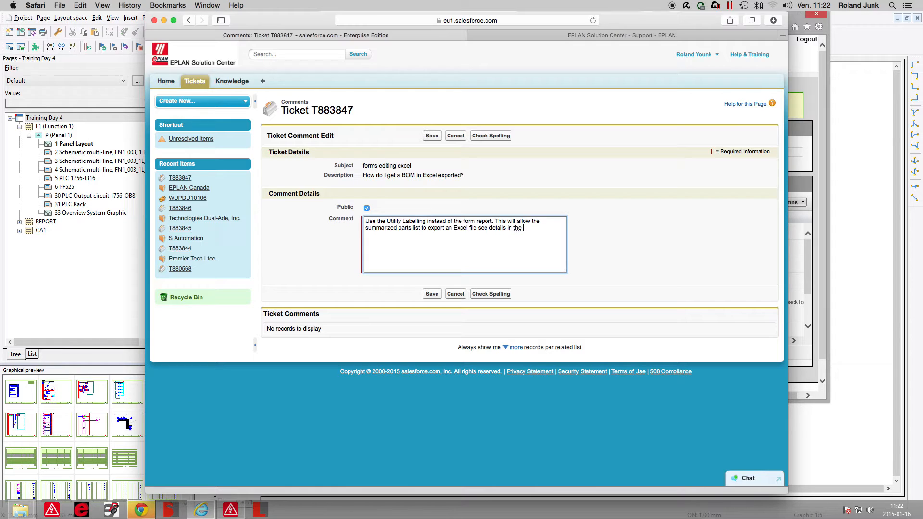
text(attached)
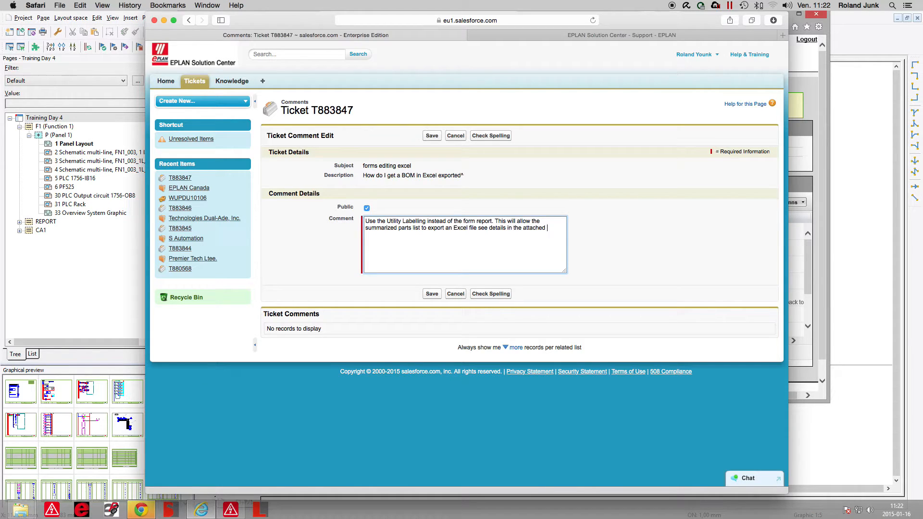
text(document.)
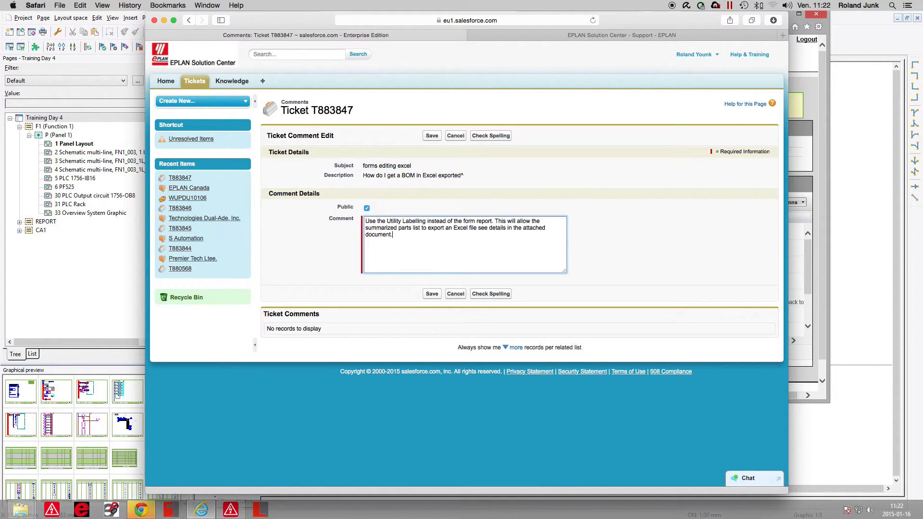
click(432, 294)
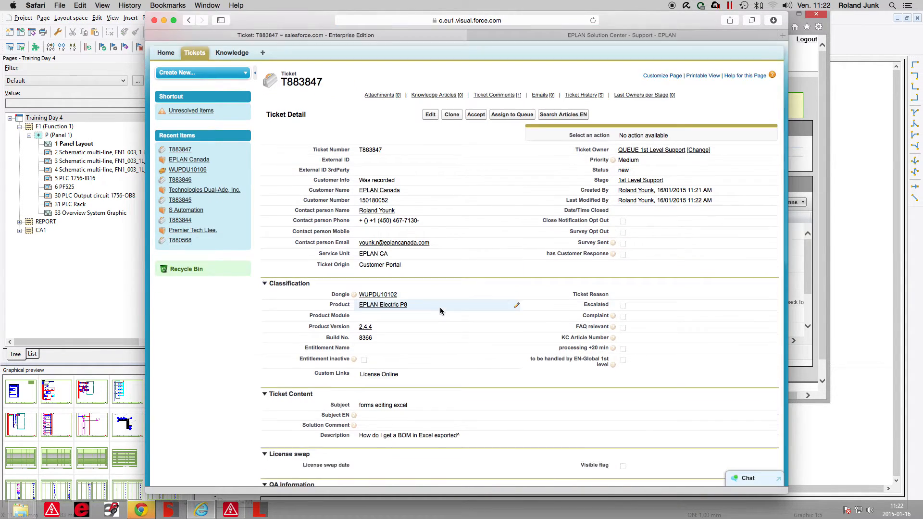
Attach the EPLAN P8 HowTo StepByStep Labeling Export to Excel.doc to the ticket for upload
scroll(down, 3)
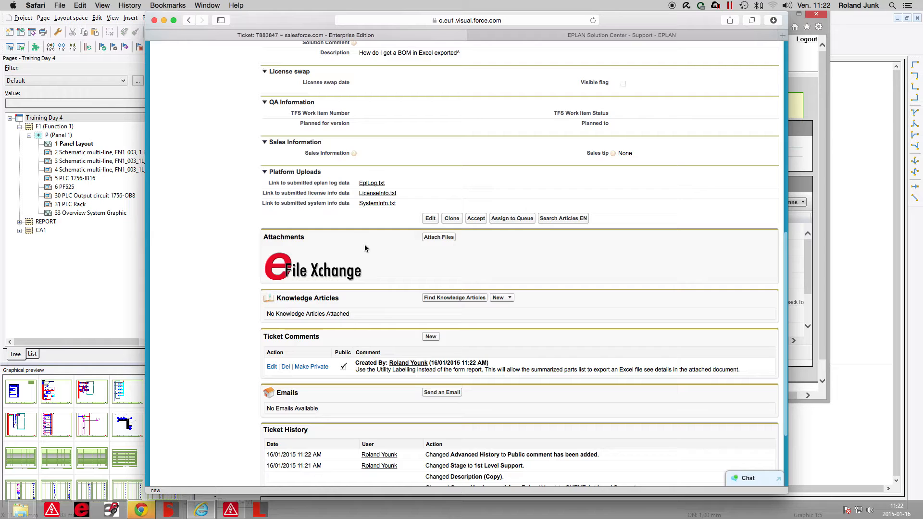
click(439, 237)
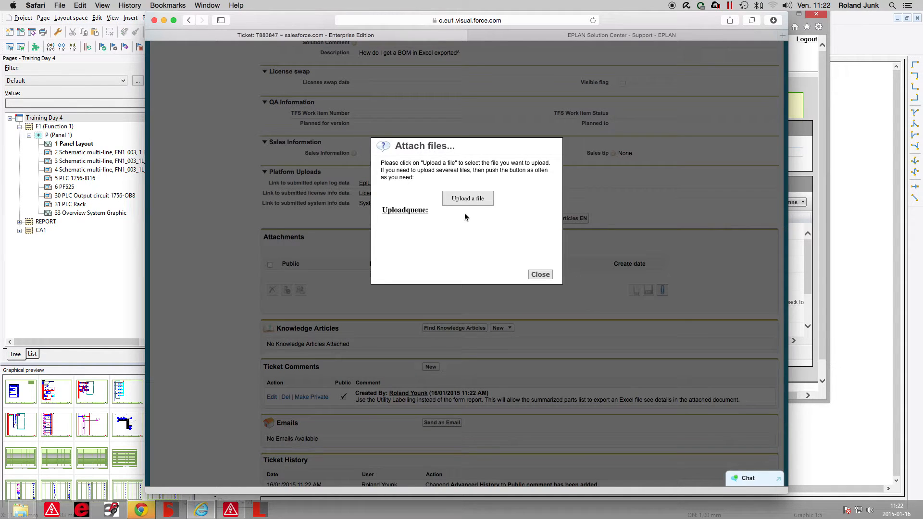
mouse_move(466, 198)
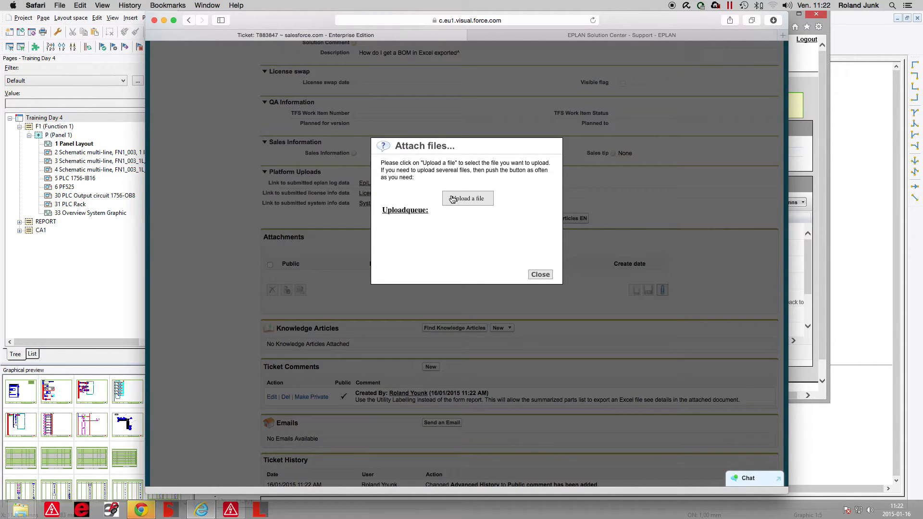
click(467, 198)
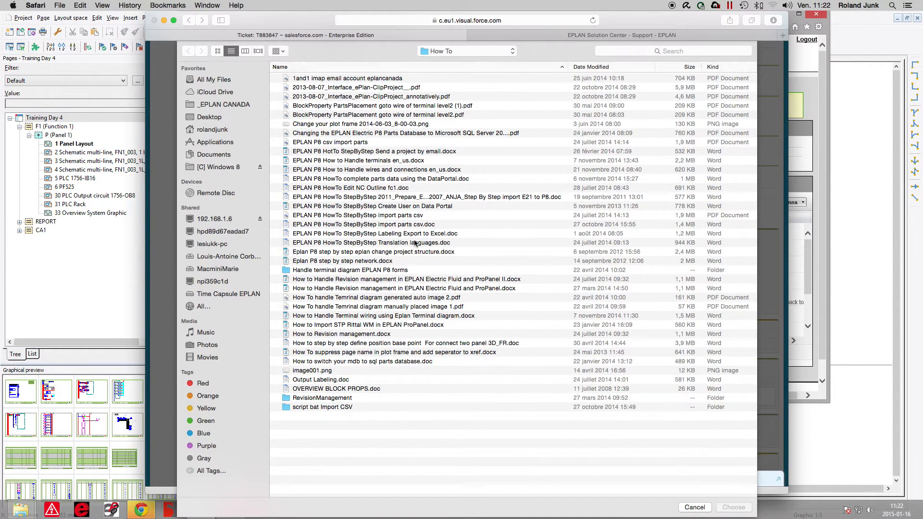
click(374, 233)
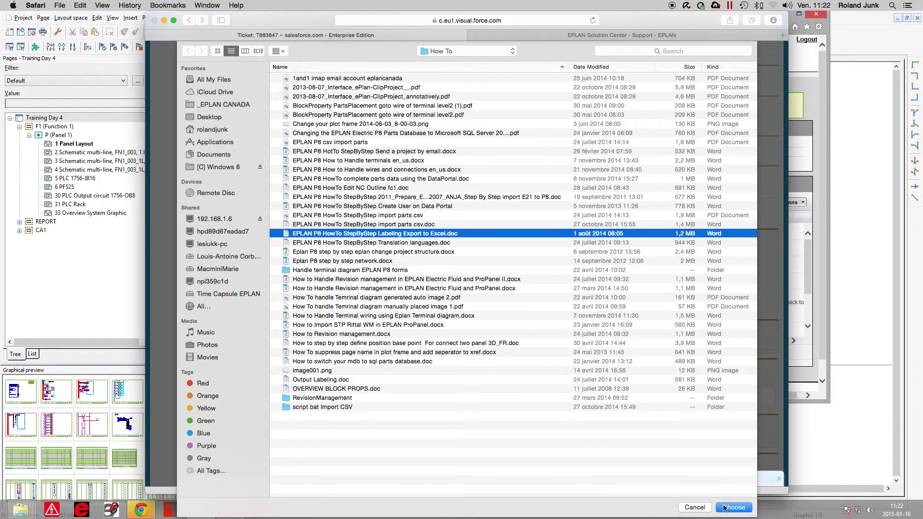
click(733, 506)
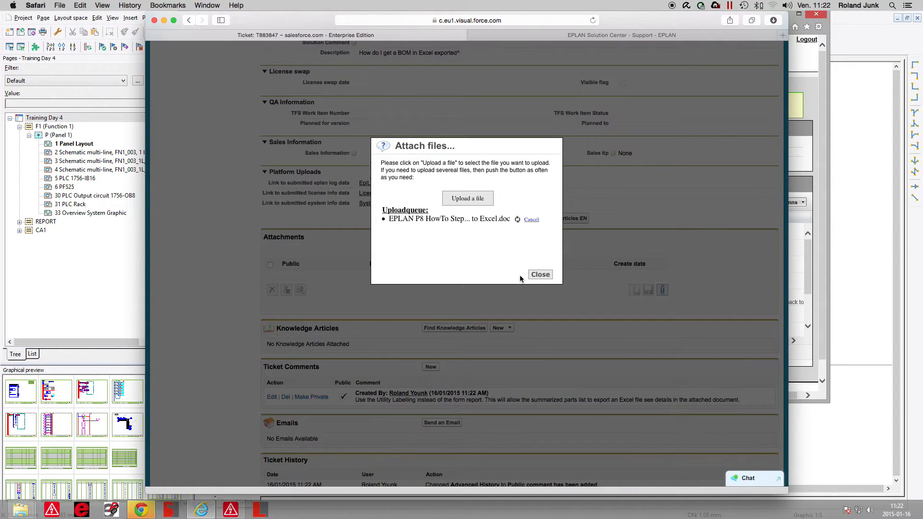
mouse_move(518, 221)
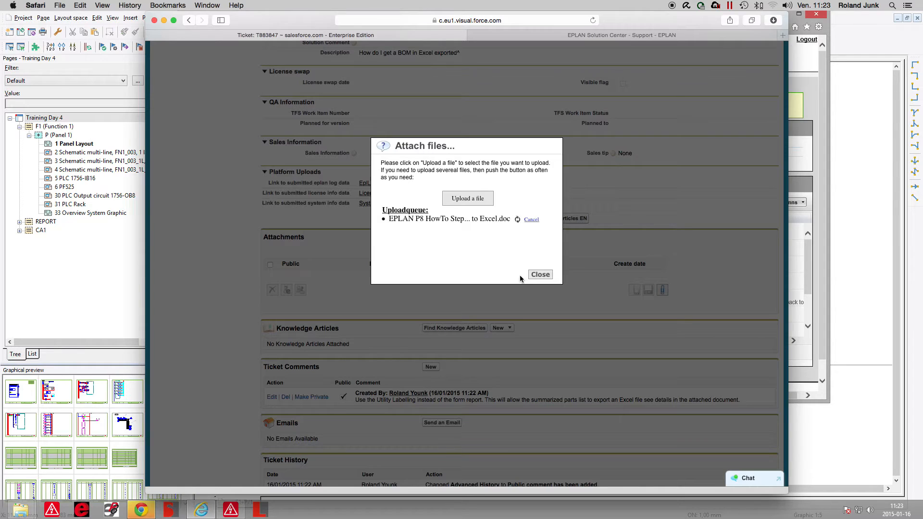
mouse_move(518, 280)
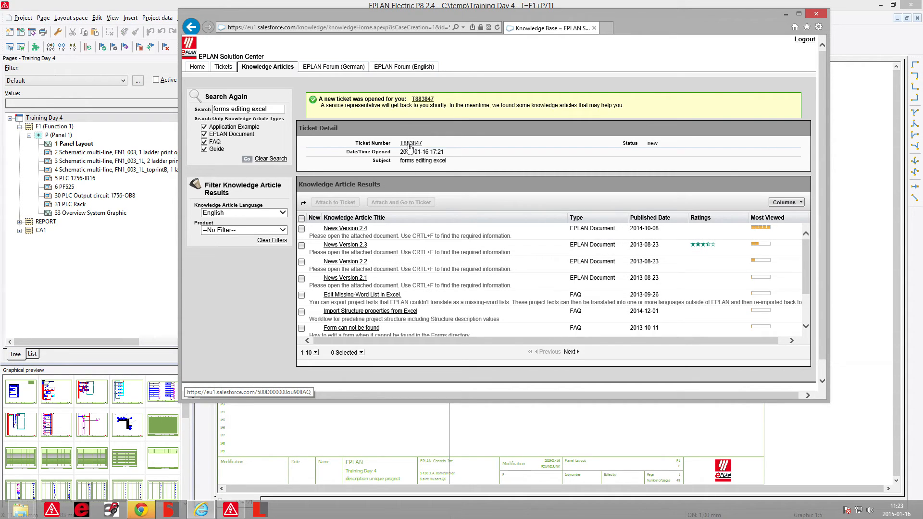
click(410, 142)
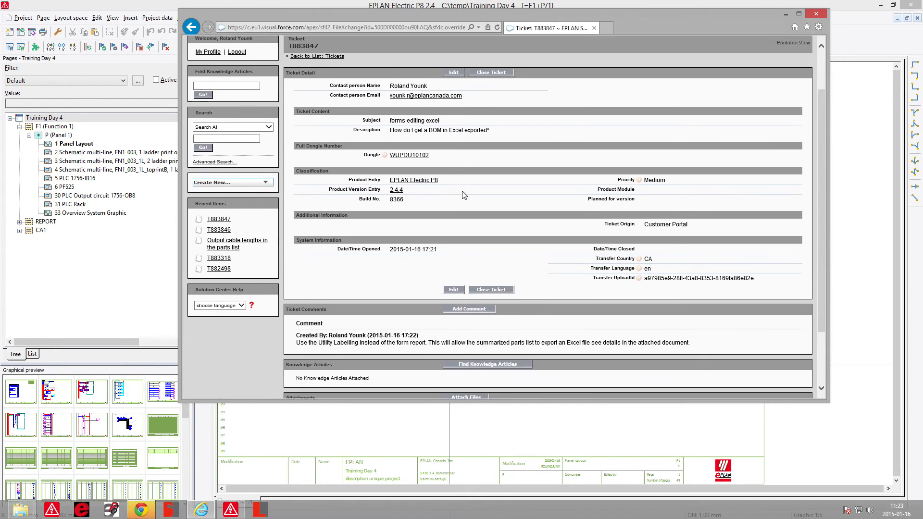
scroll(down, 3)
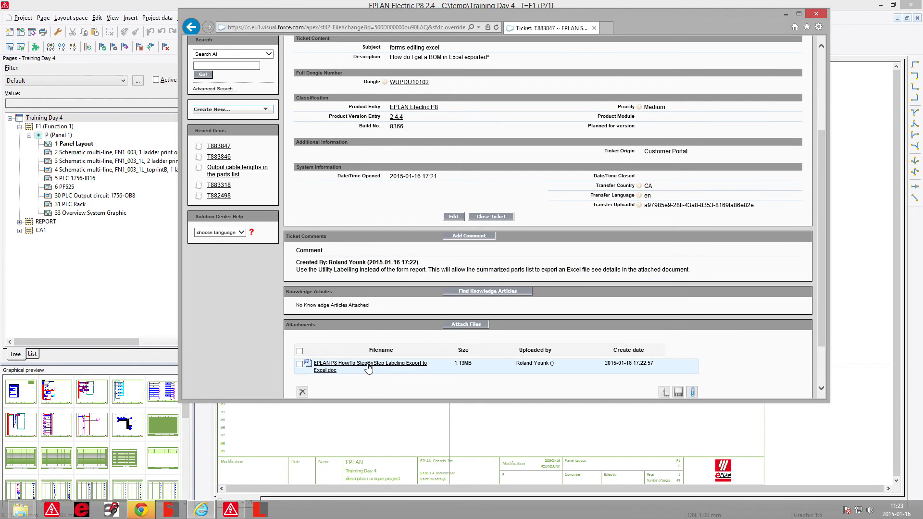
scroll(down, 3)
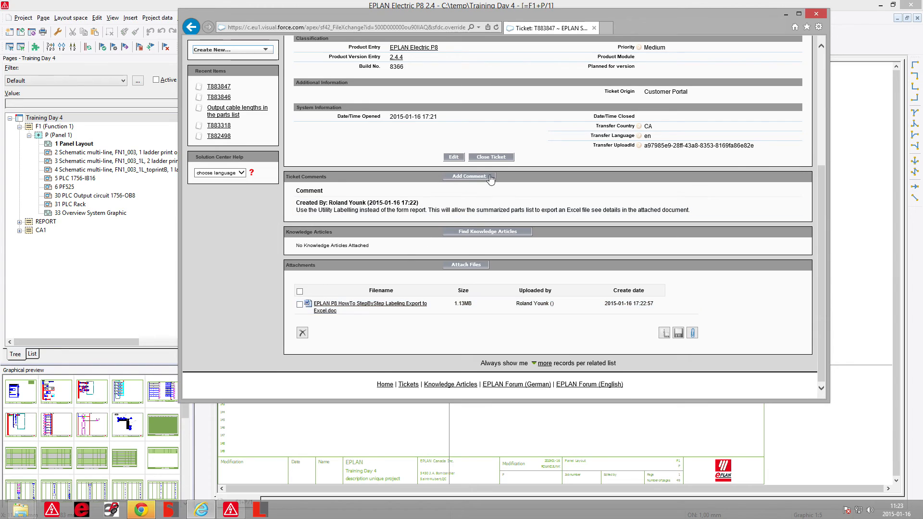
click(491, 157)
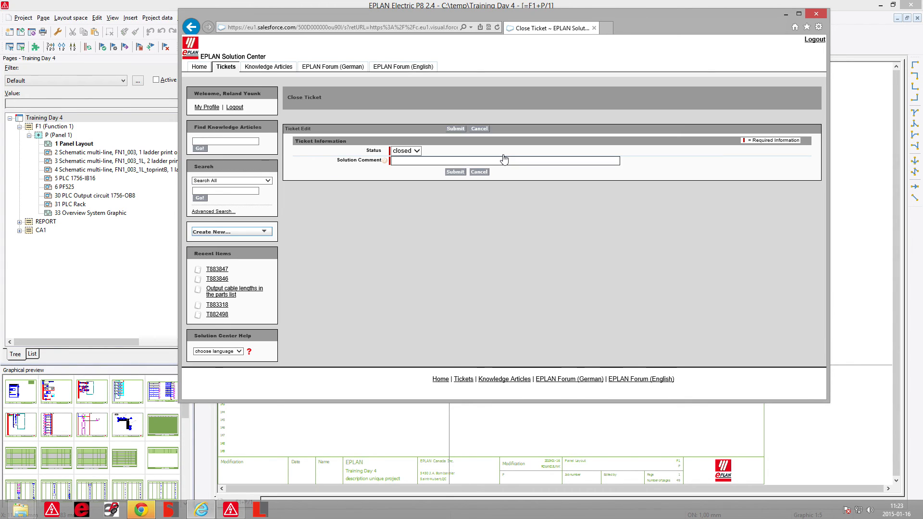
text(I am happy with)
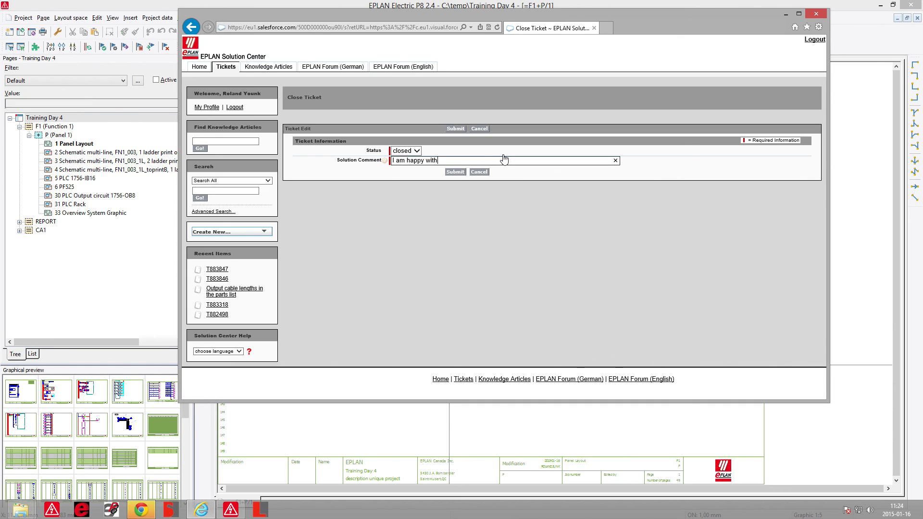
text(answer)
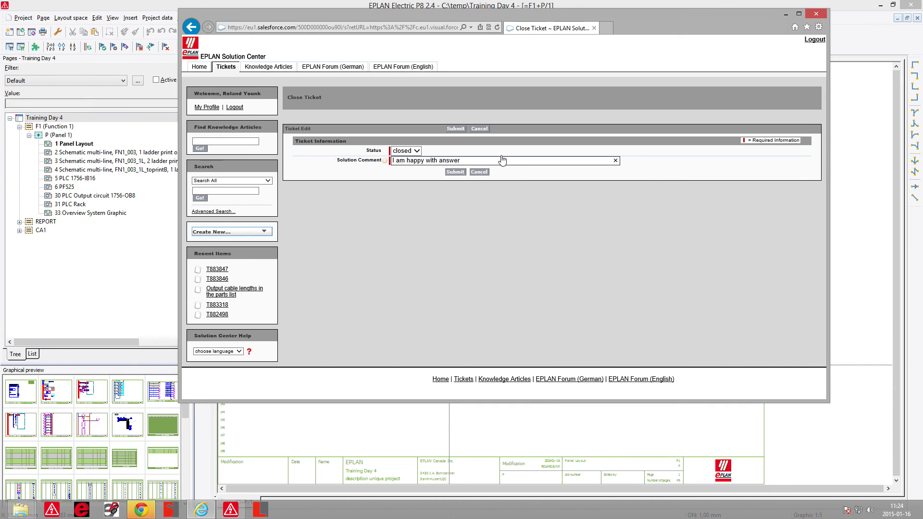
click(455, 171)
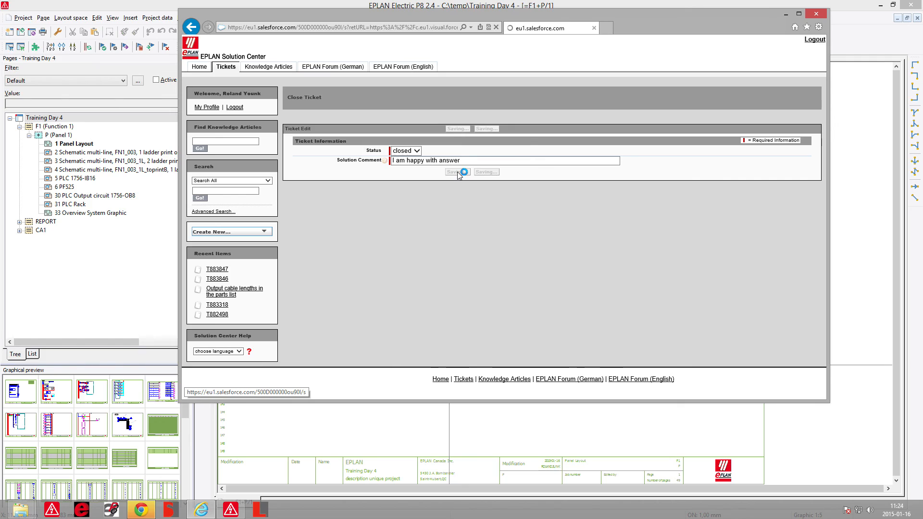